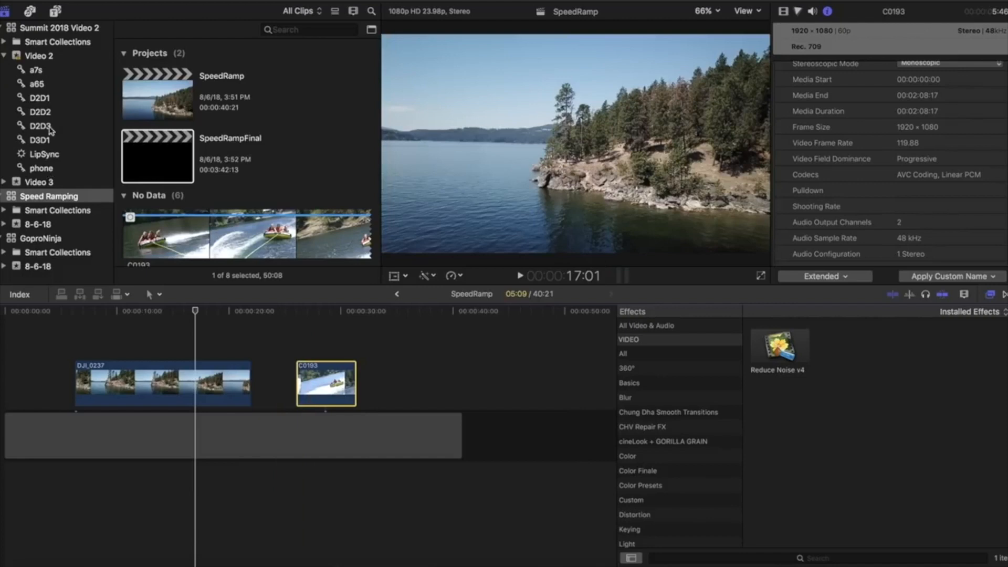
pyautogui.moveTo(227, 179)
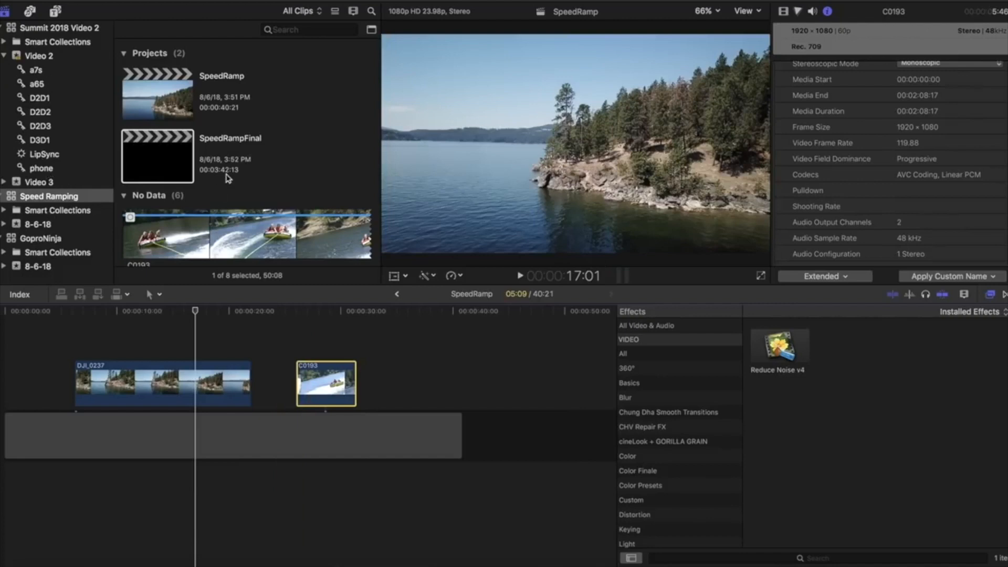
pyautogui.moveTo(188, 166)
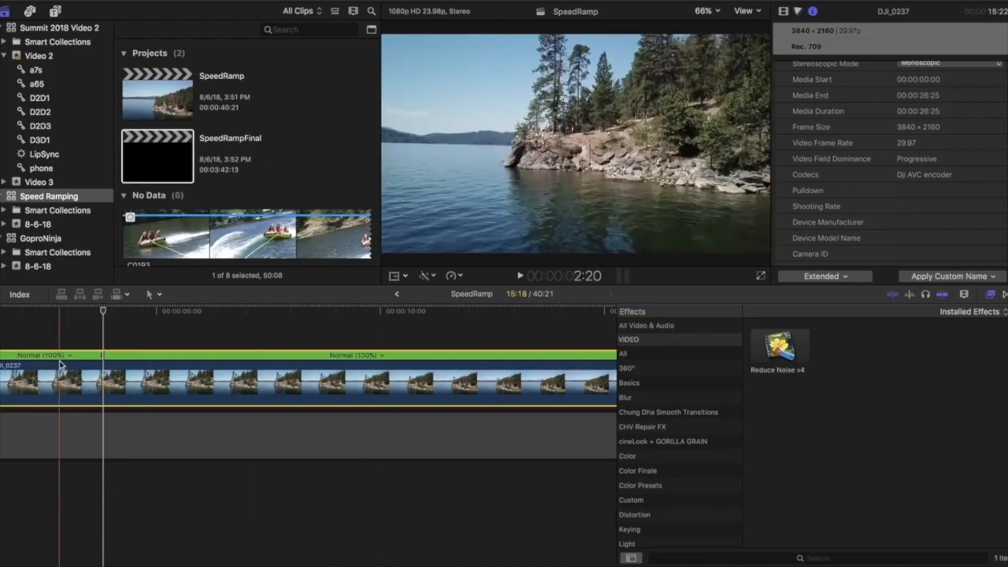
# - Retime the later section of DJI_0237 to Fast 400%, leaving the start at Normal 100%
pyautogui.click(382, 358)
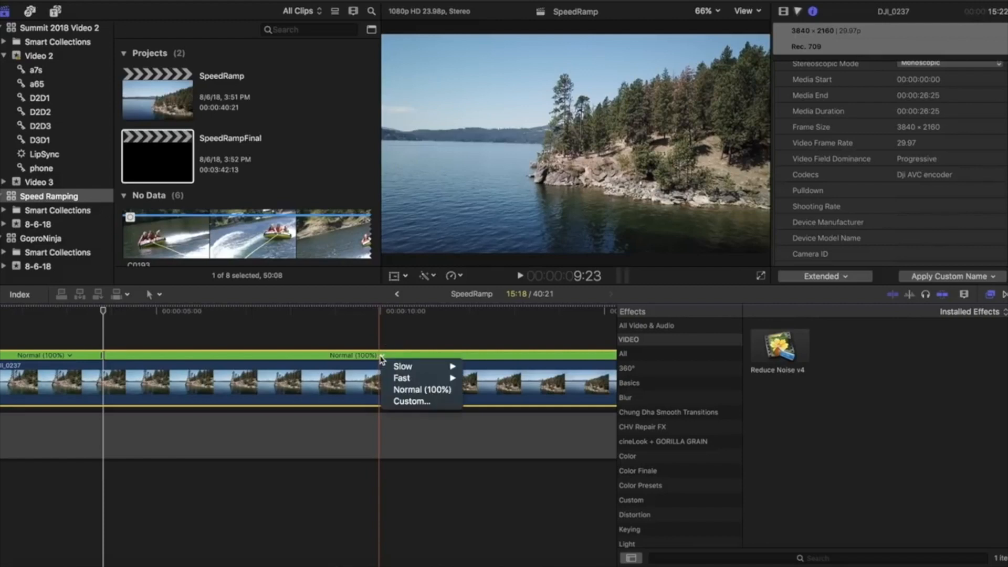
pyautogui.moveTo(401, 378)
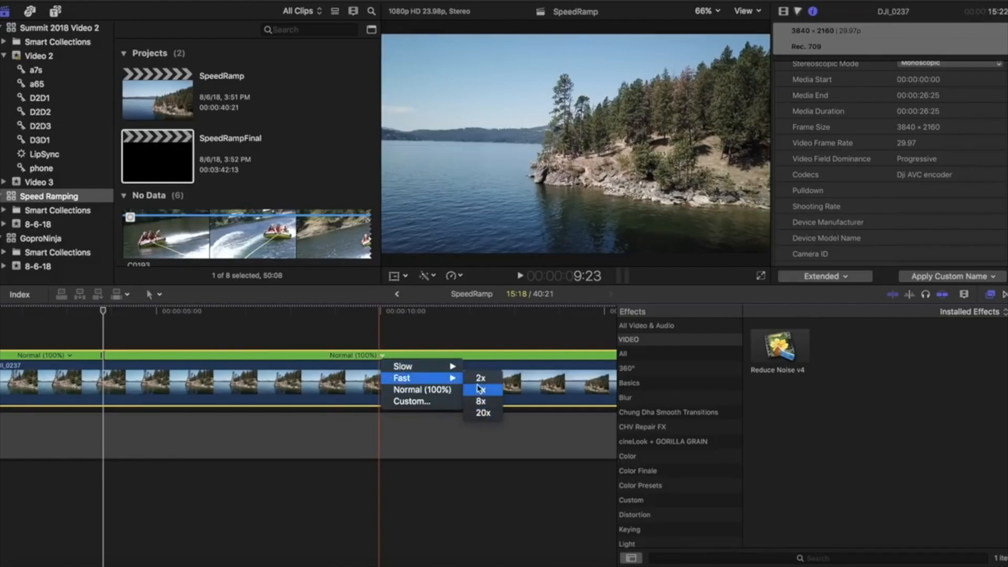
pyautogui.moveTo(409, 401)
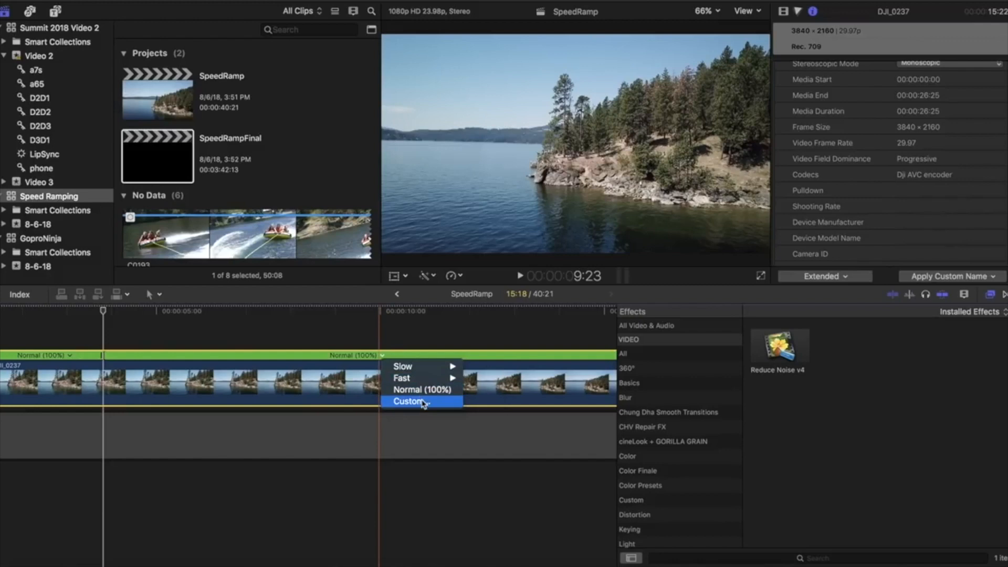
pyautogui.moveTo(402, 377)
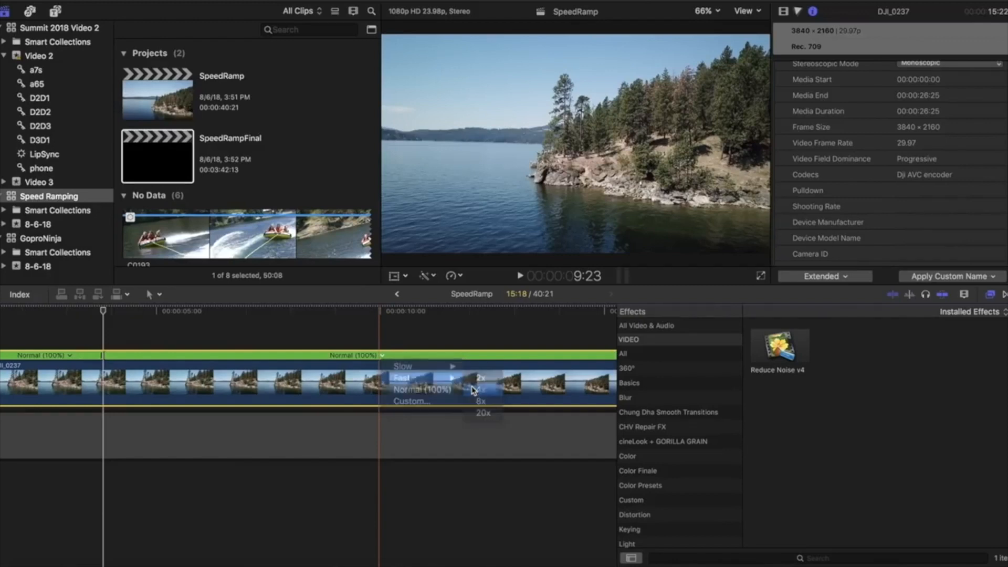
pyautogui.click(482, 388)
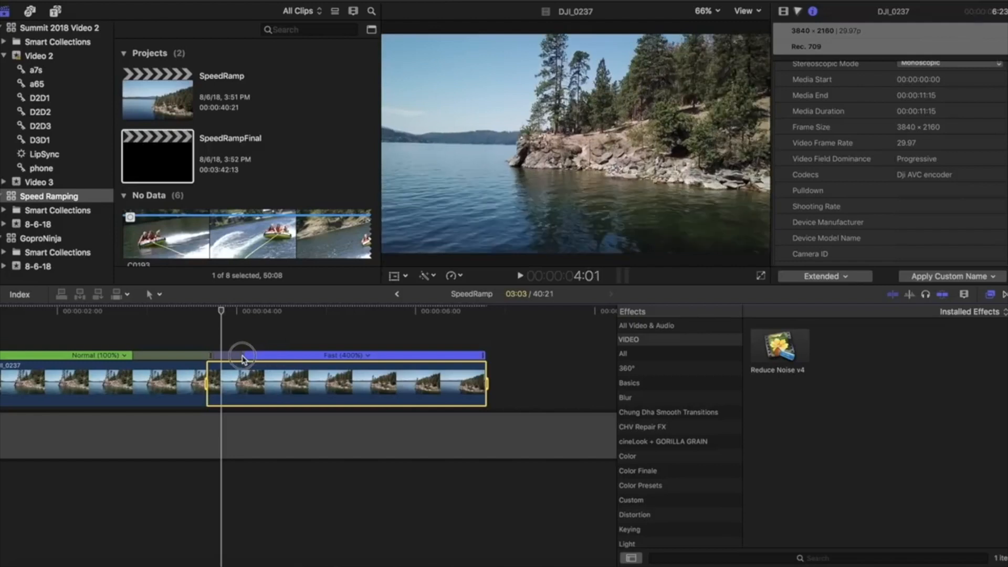
# - Widen the Normal-to-Fast speed transition for a gradual ramp and preview the lake clip
pyautogui.moveTo(243, 355); pyautogui.dragTo(411, 355)
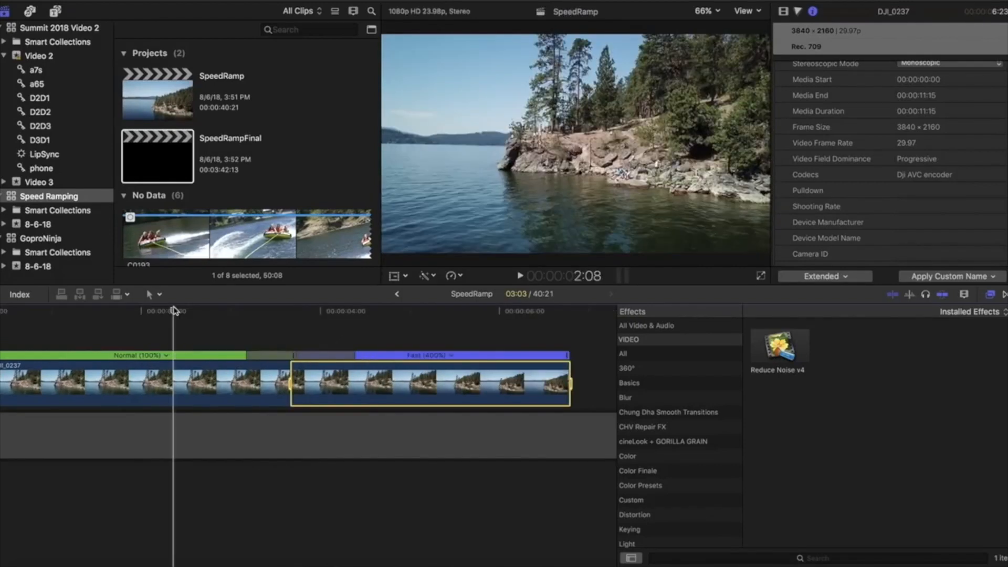
pyautogui.click(518, 276)
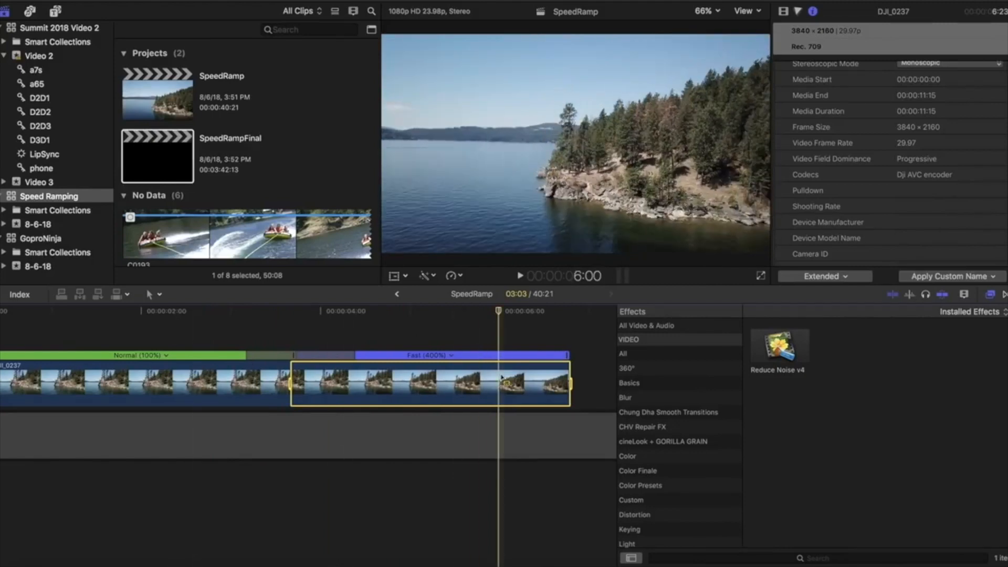
# - Set the final section of DJI_0237 back to Normal 100% after the 400% stretch
pyautogui.click(550, 355)
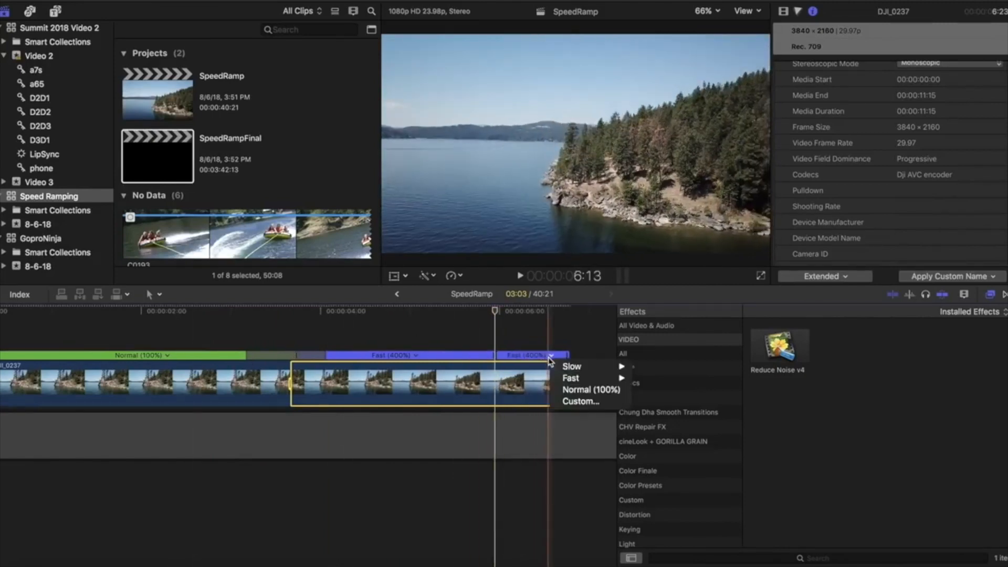
pyautogui.moveTo(591, 389)
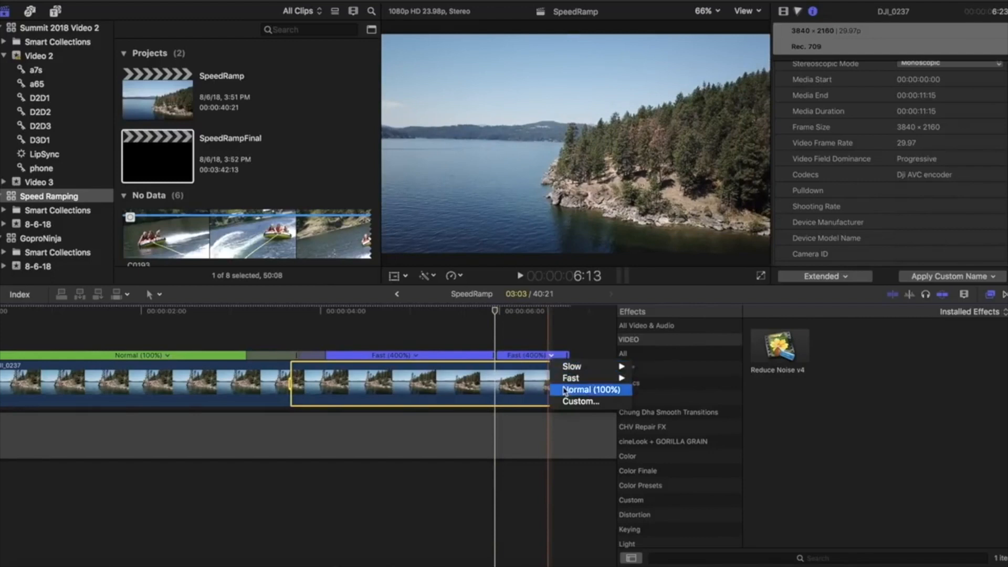
pyautogui.click(591, 390)
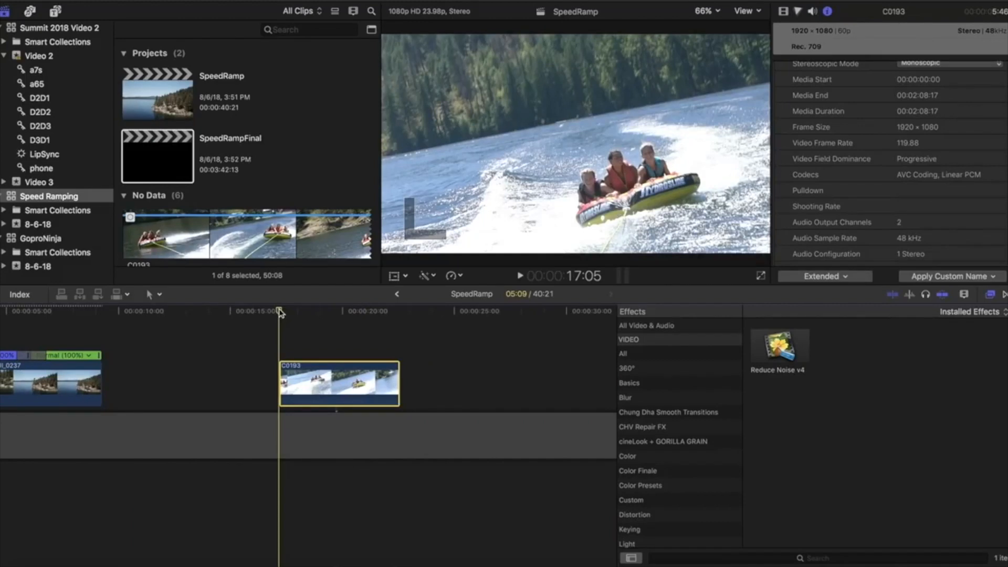
# - Select the C0193 tubing clip and split its retime bar into two Normal 100% sections
pyautogui.click(519, 276)
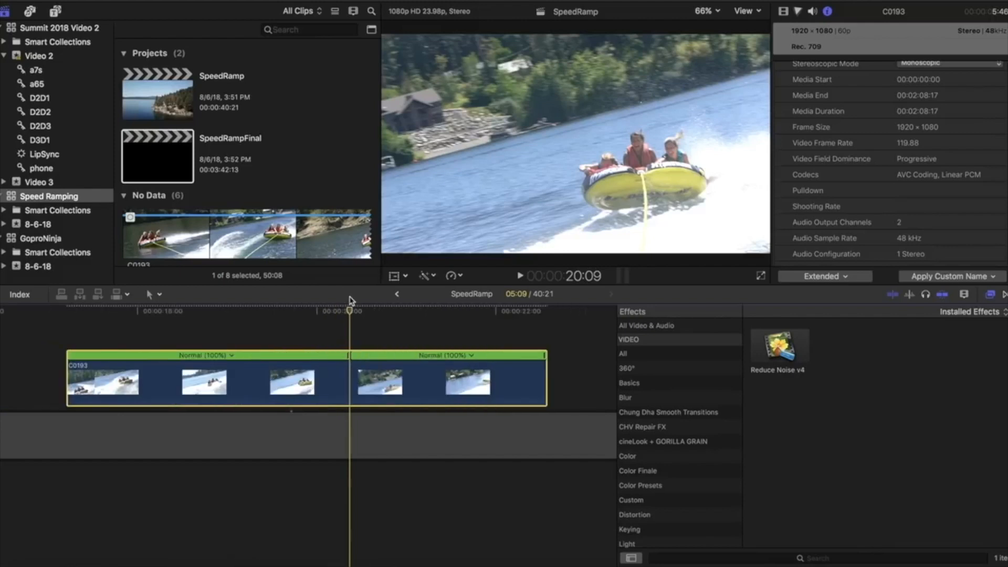
# - Give the C0193 tubing clip a custom Slow speed of 20%
pyautogui.click(472, 355)
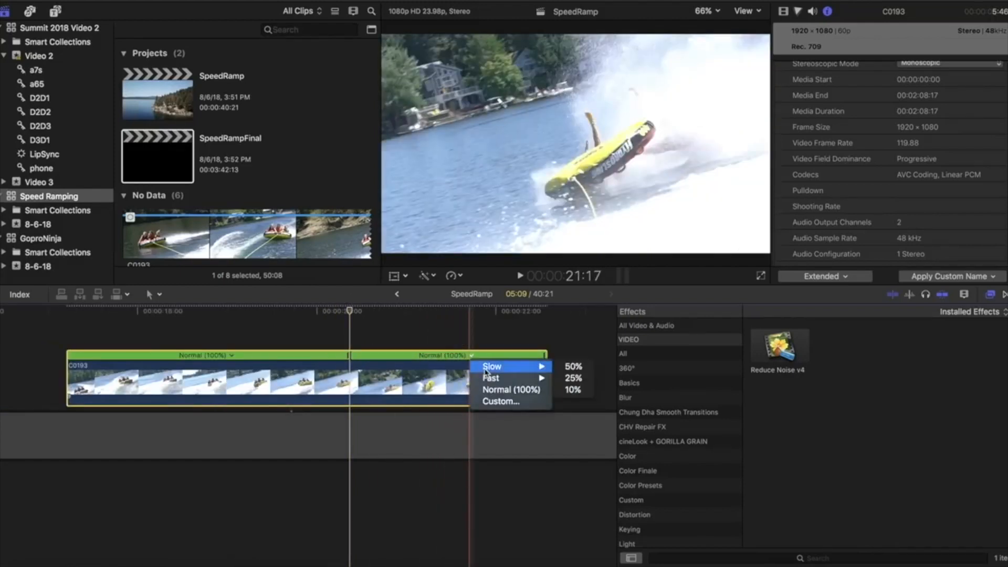
pyautogui.moveTo(513, 390)
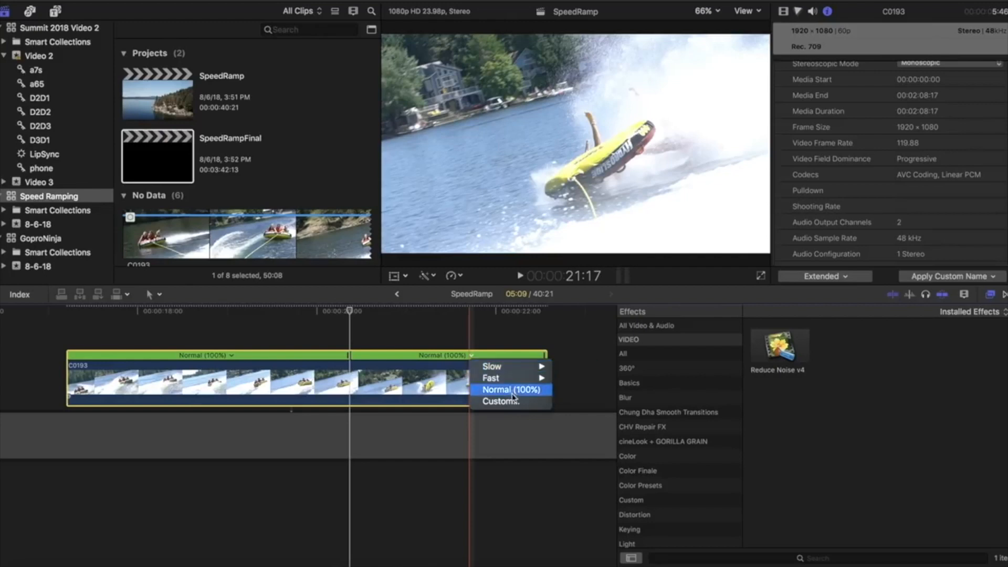
pyautogui.moveTo(512, 401)
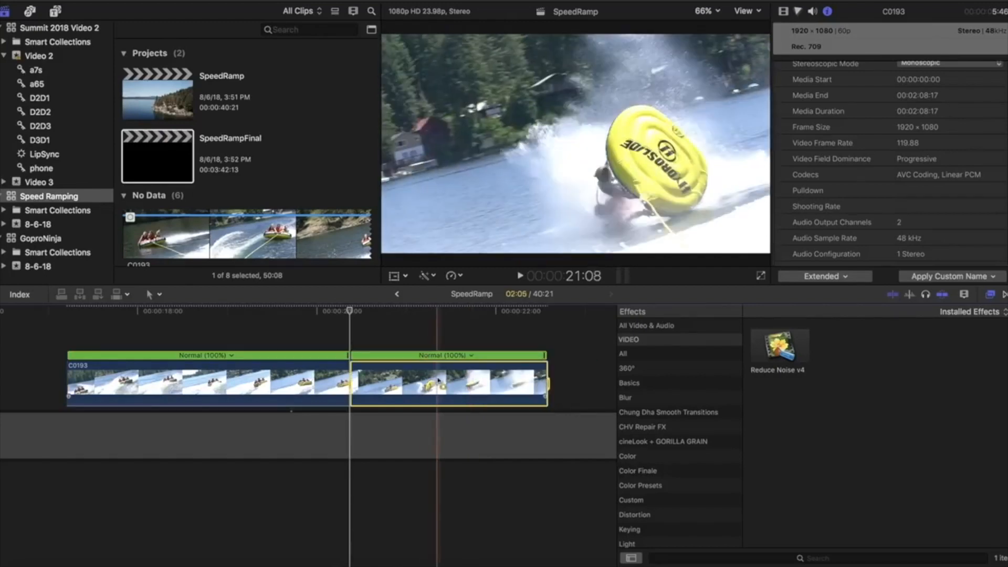
pyautogui.click(451, 275)
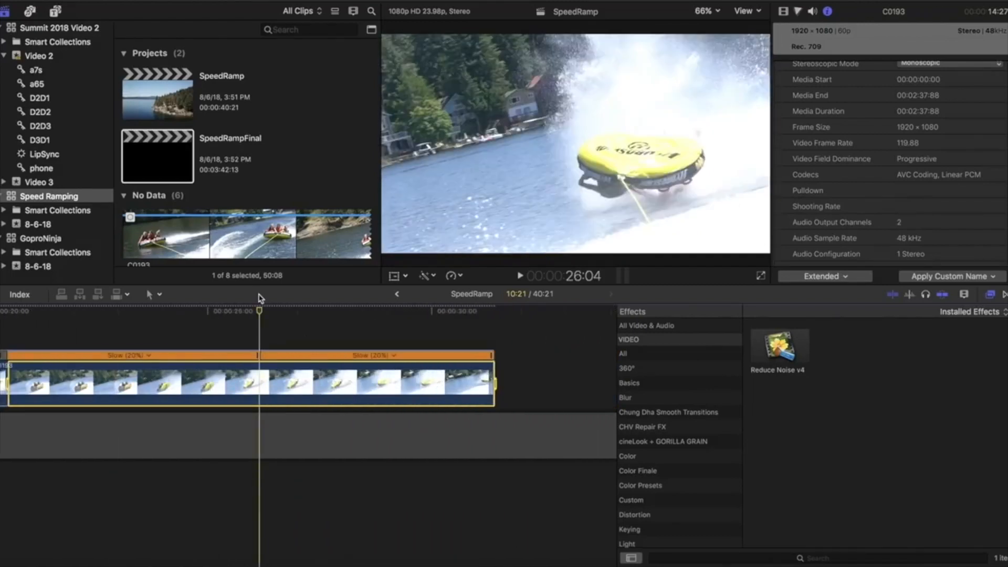
# - Return the end section of C0193 to Normal 100% and play the Normal-Slow 20%-Normal ramp
pyautogui.click(392, 355)
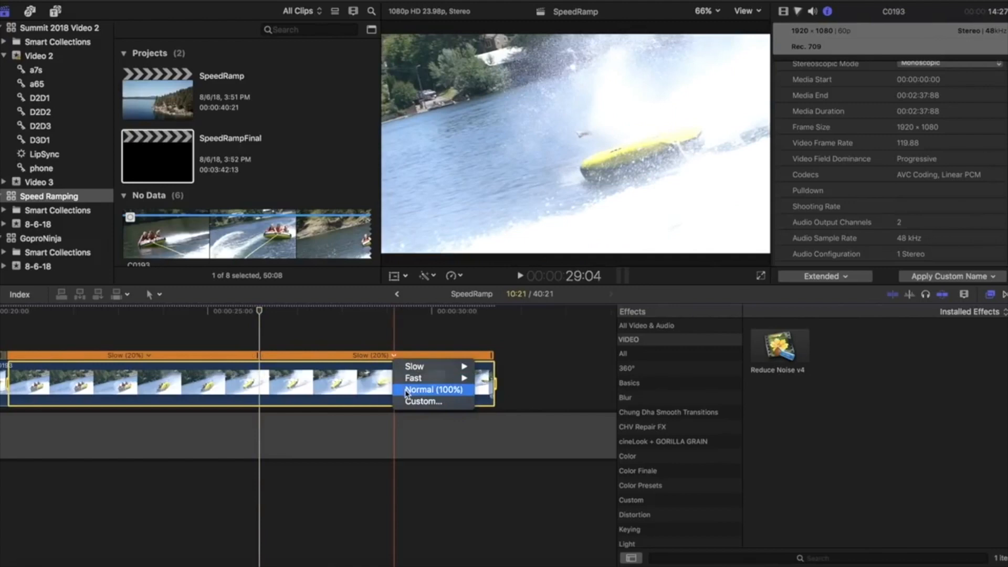
pyautogui.click(433, 389)
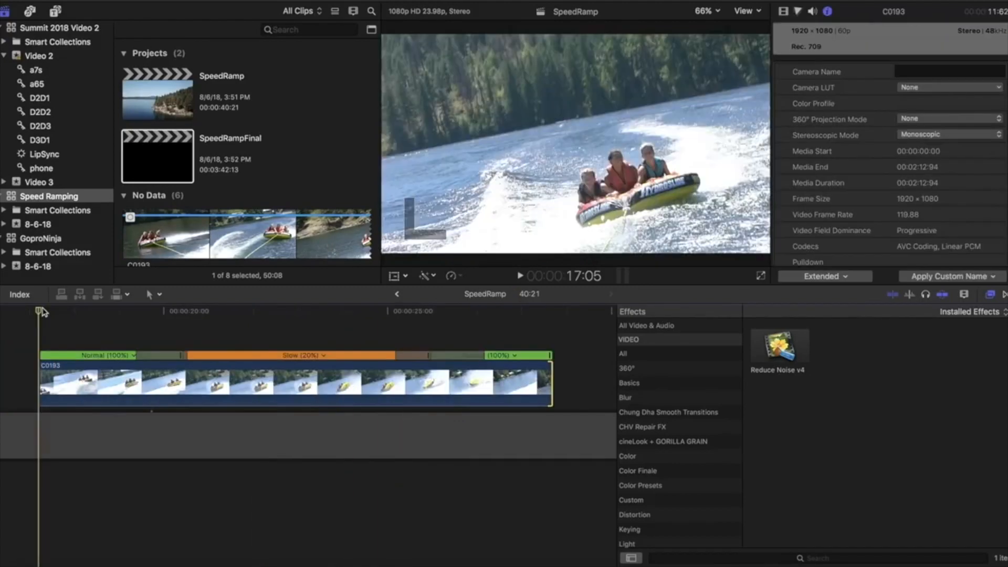
pyautogui.click(518, 276)
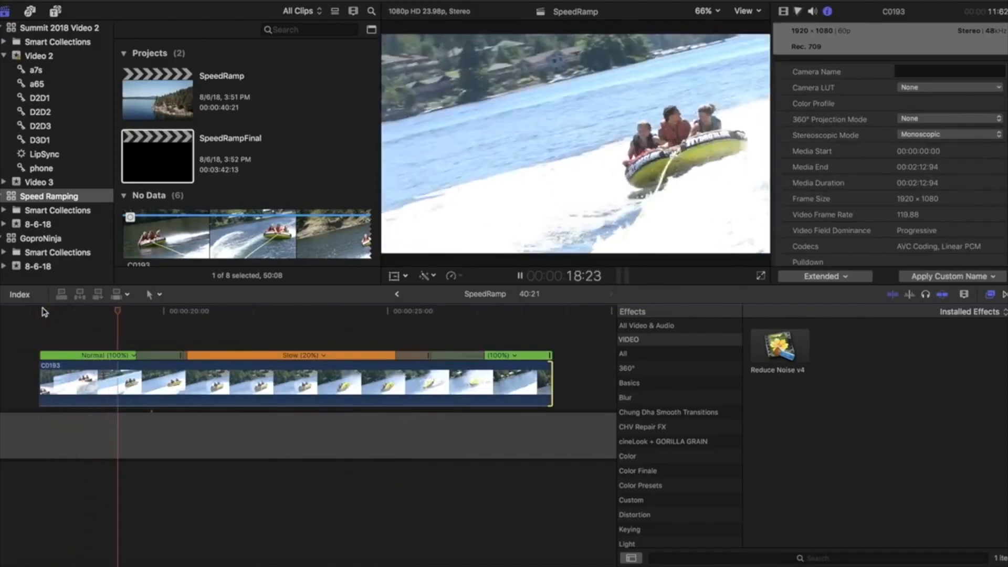